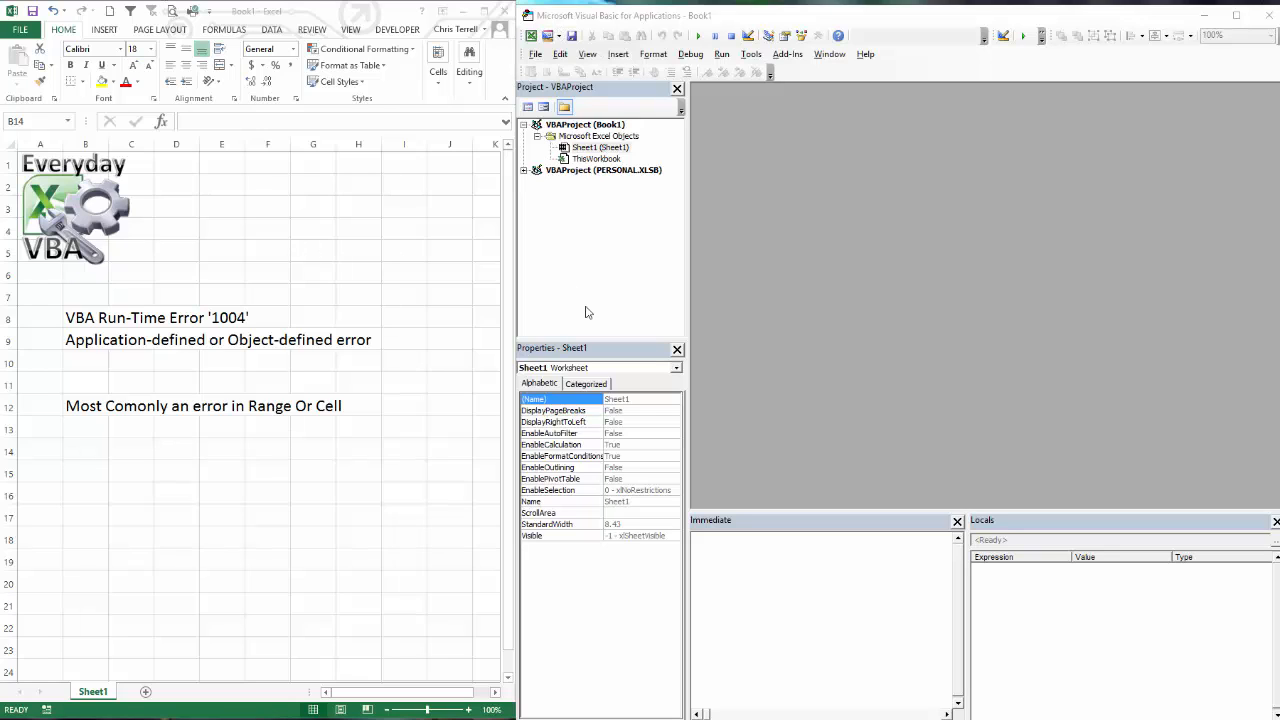
mouse_move(810, 198)
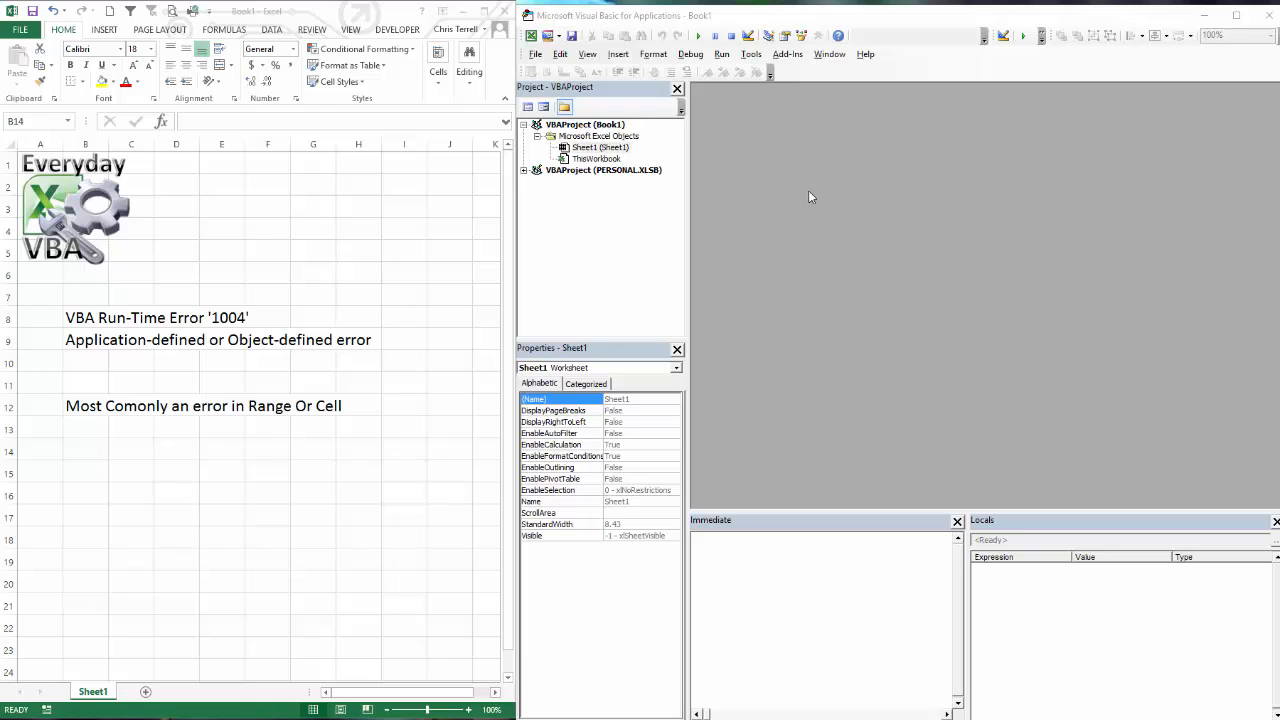
mouse_move(760, 150)
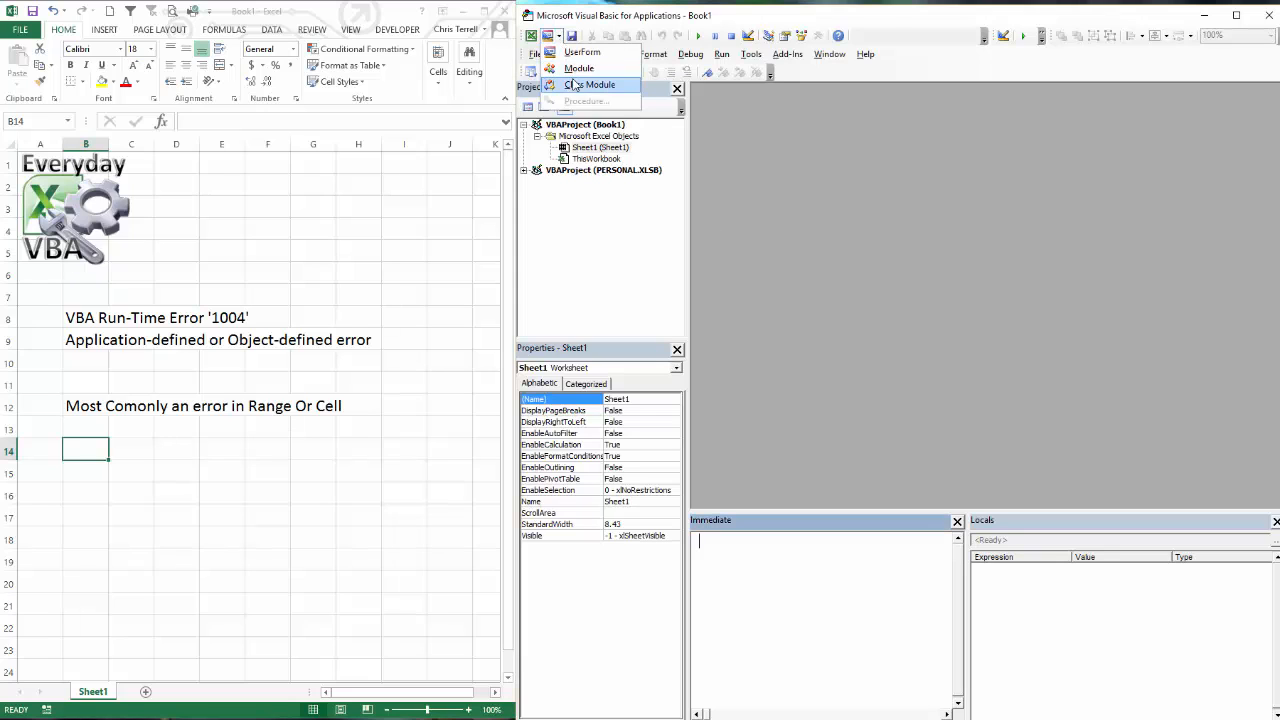
Step: Insert a new module and declare an empty Sub Runtime1004() procedure in it
click(578, 68)
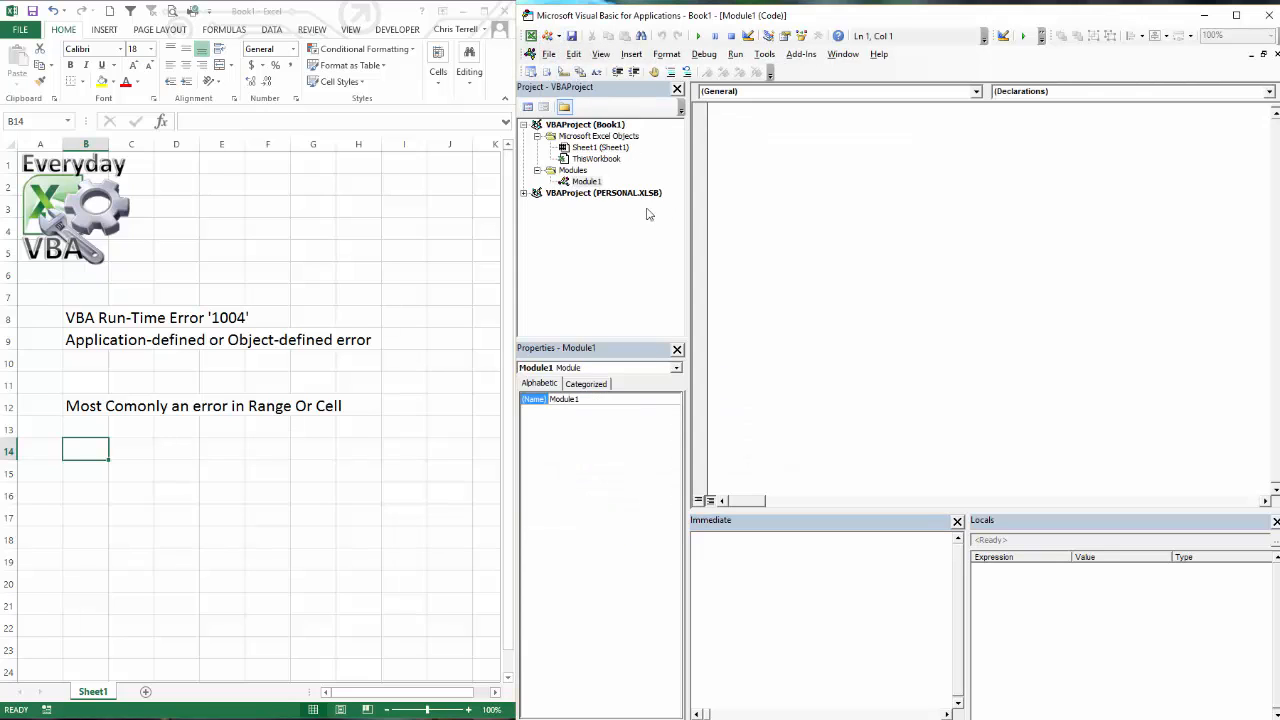
text(S)
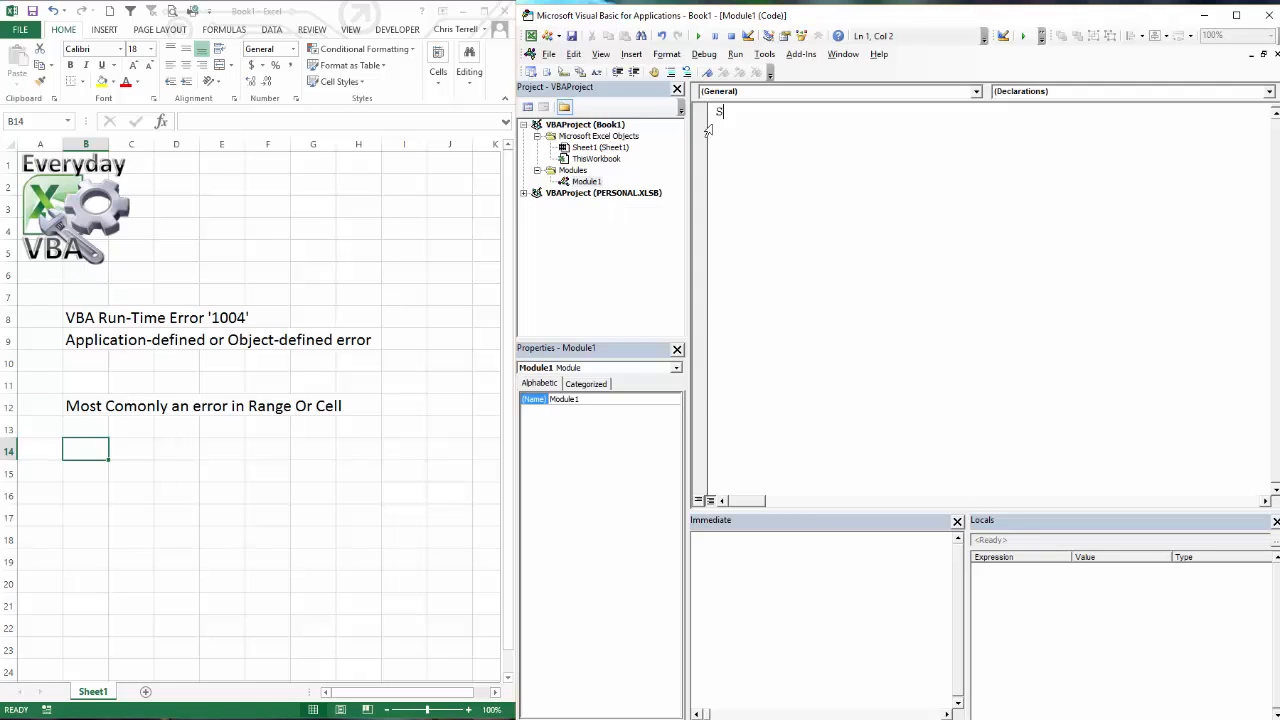
text(ub Run)
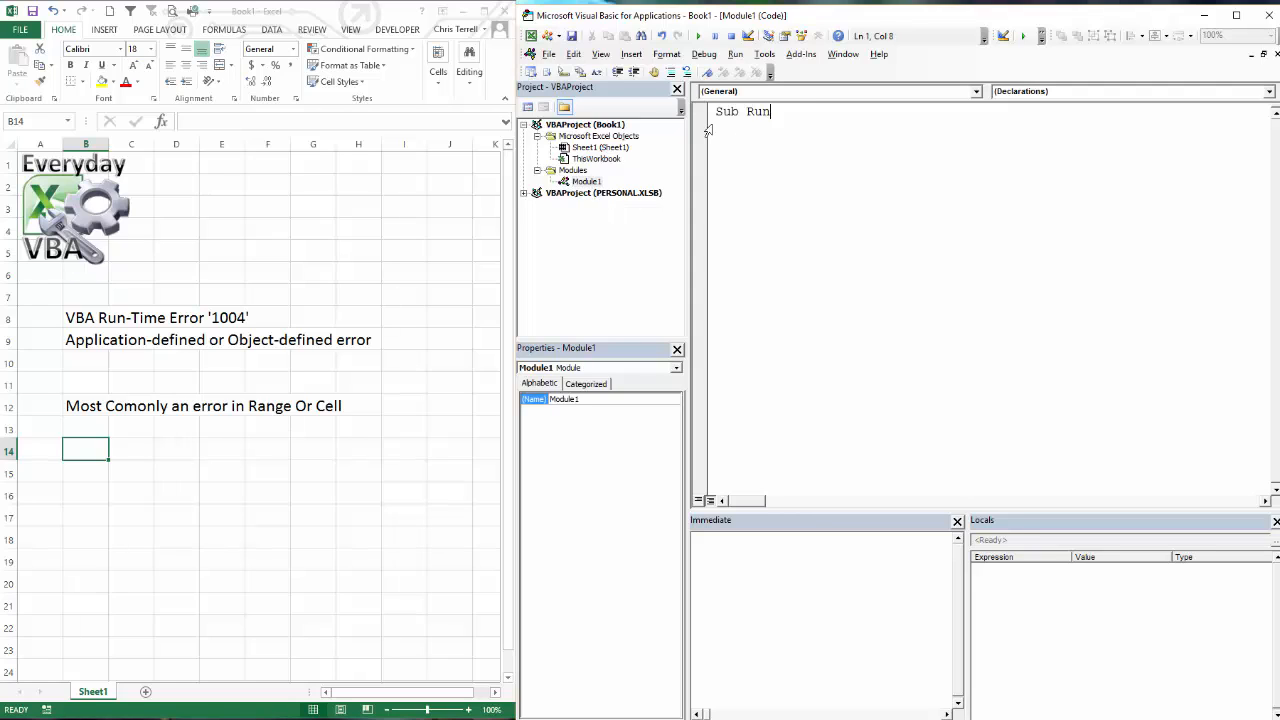
text(time1004()
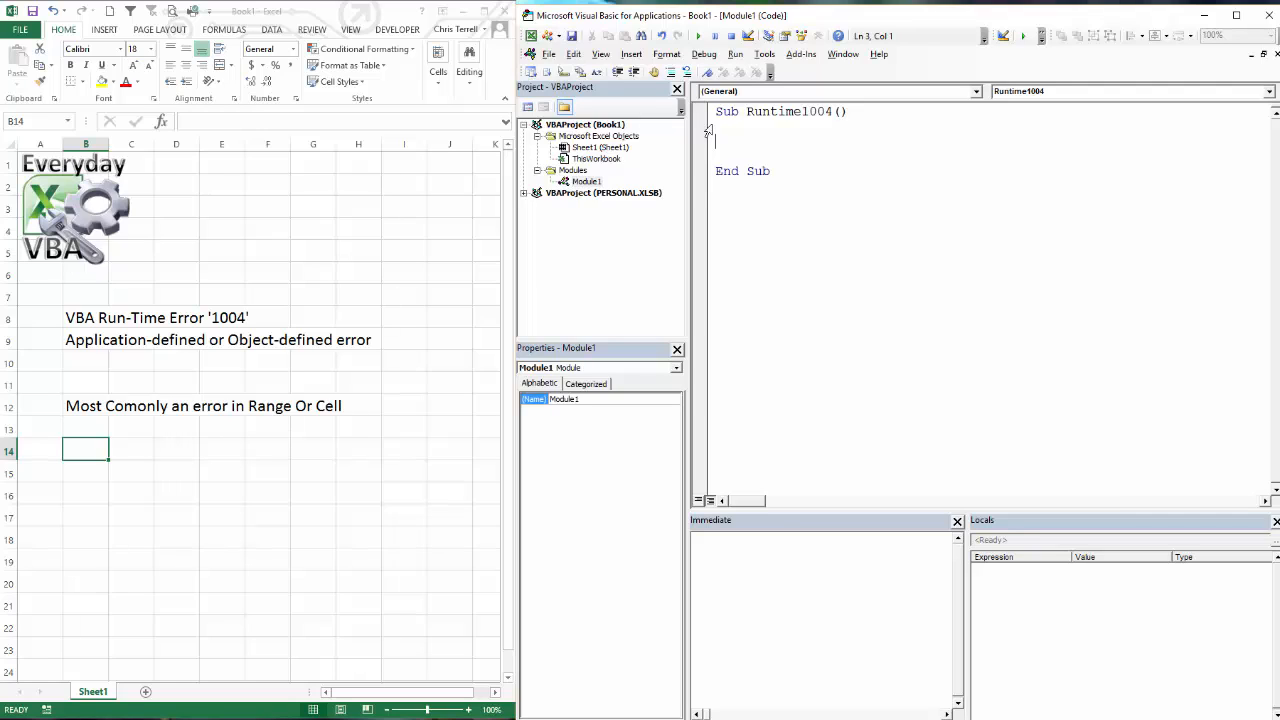
Step: Write n = 0 and Cells(n, 1).Select, run it, and debug the resulting error 1004
text(n =)
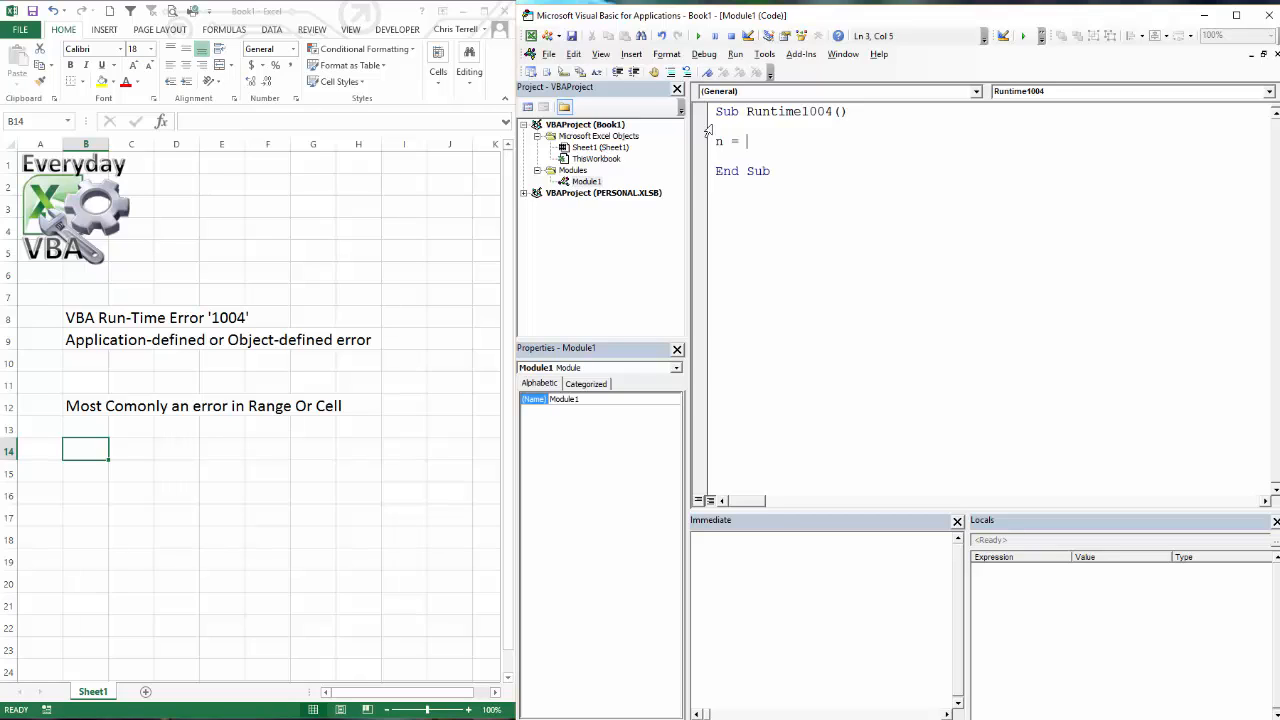
text(0)
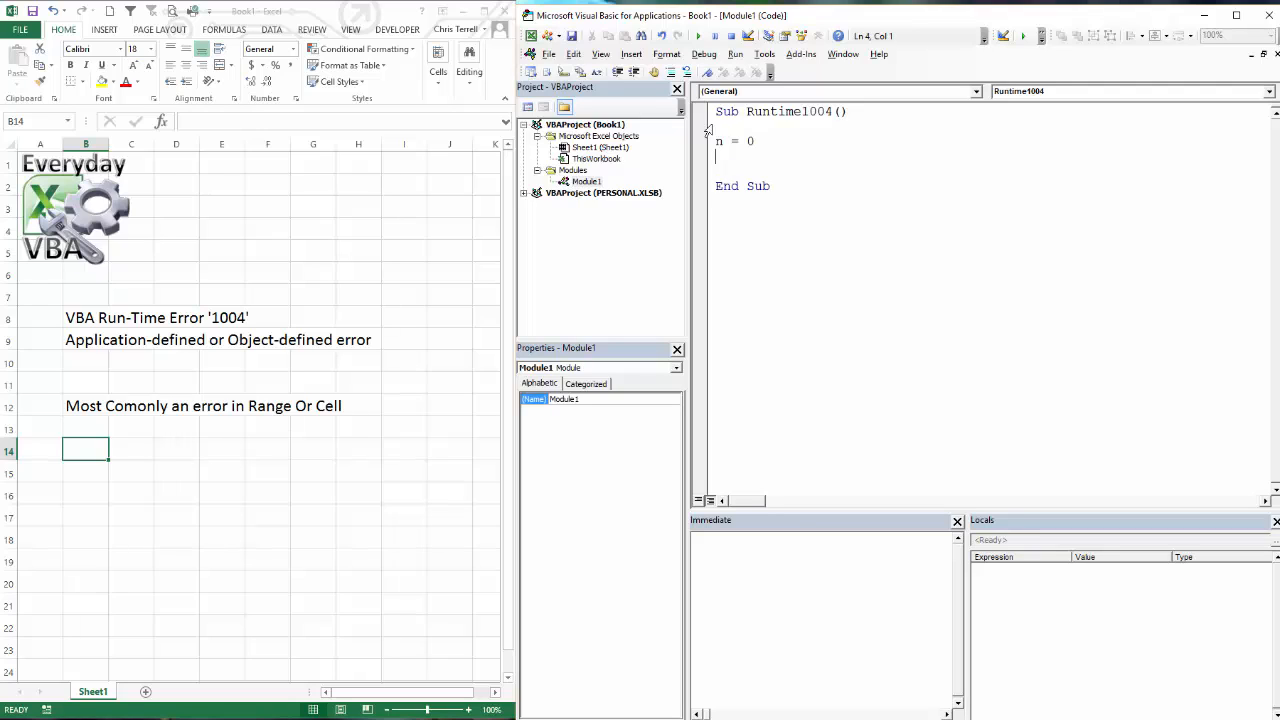
text(se)
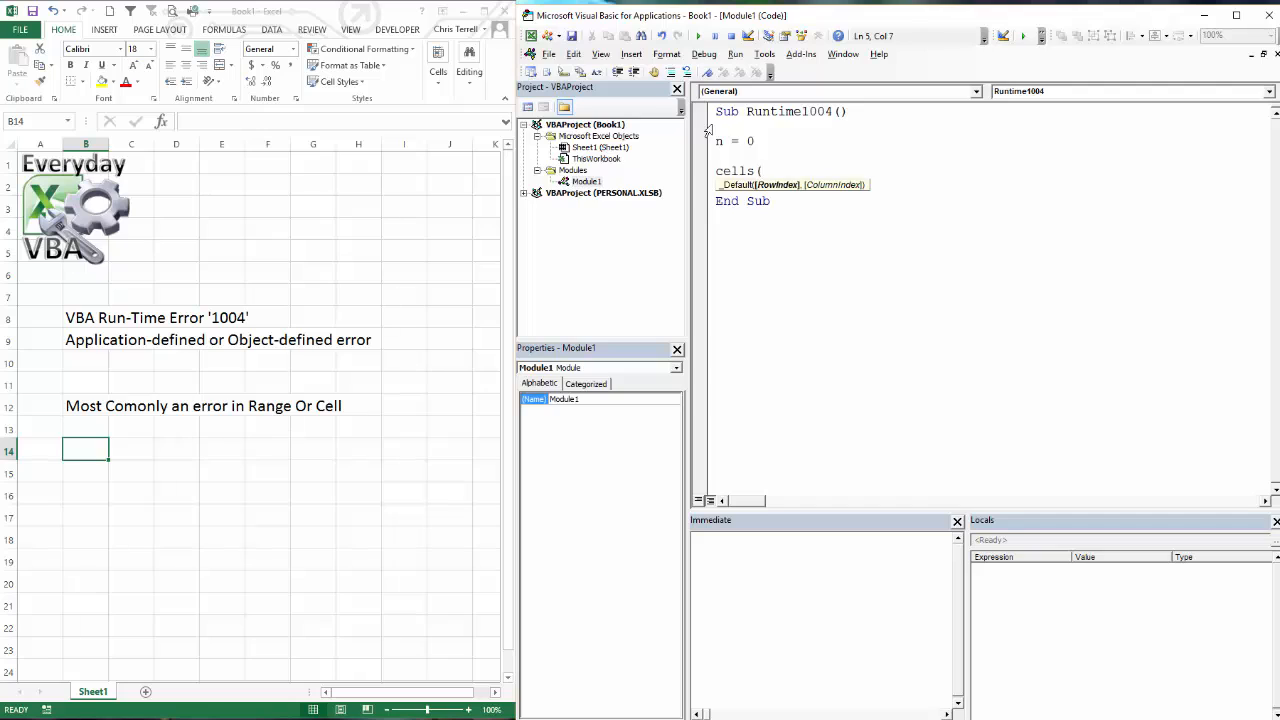
text(n, 1).Select)
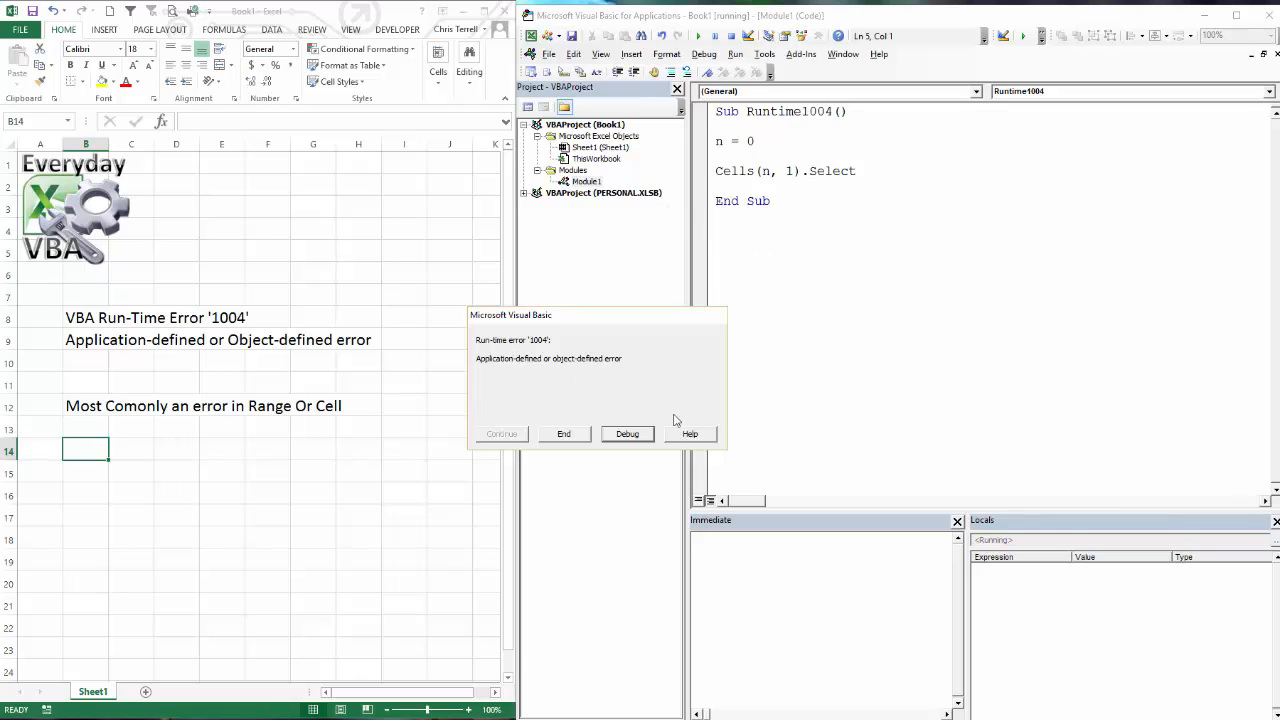
click(628, 434)
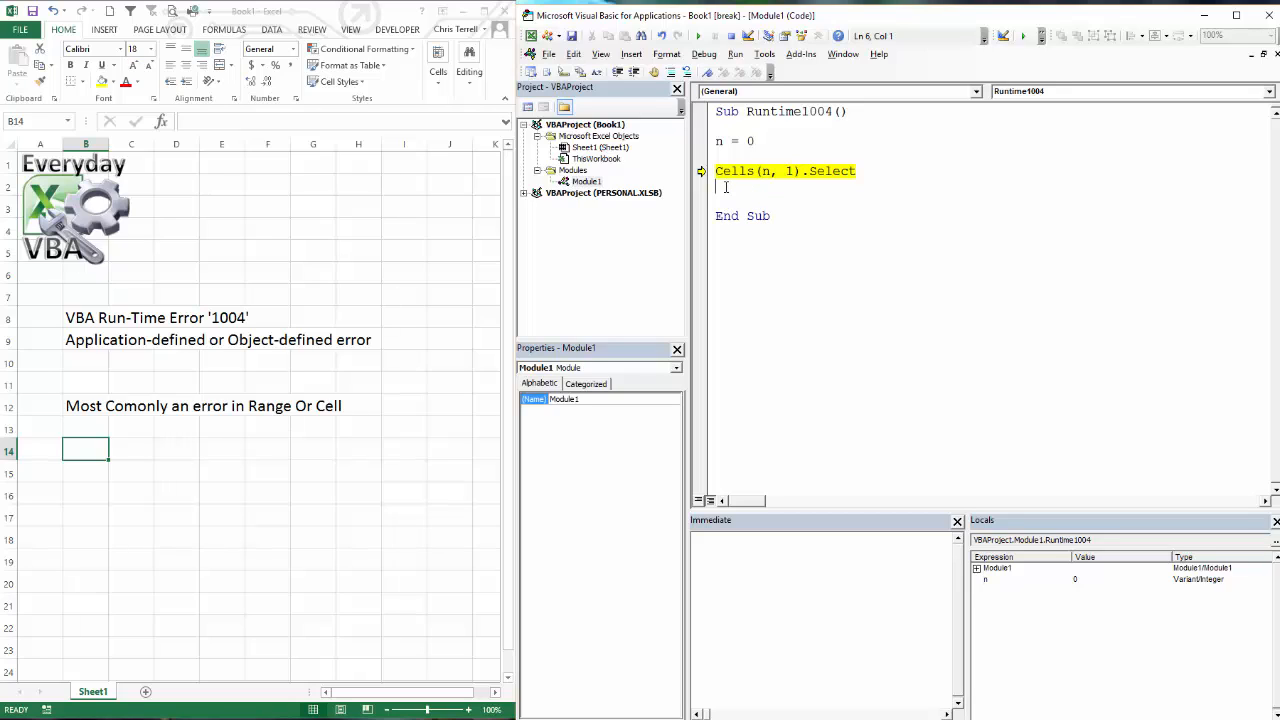
Step: Add n = Range("ZA1") below the Select line, rerun, and debug the application-defined error 1004
text(Range()
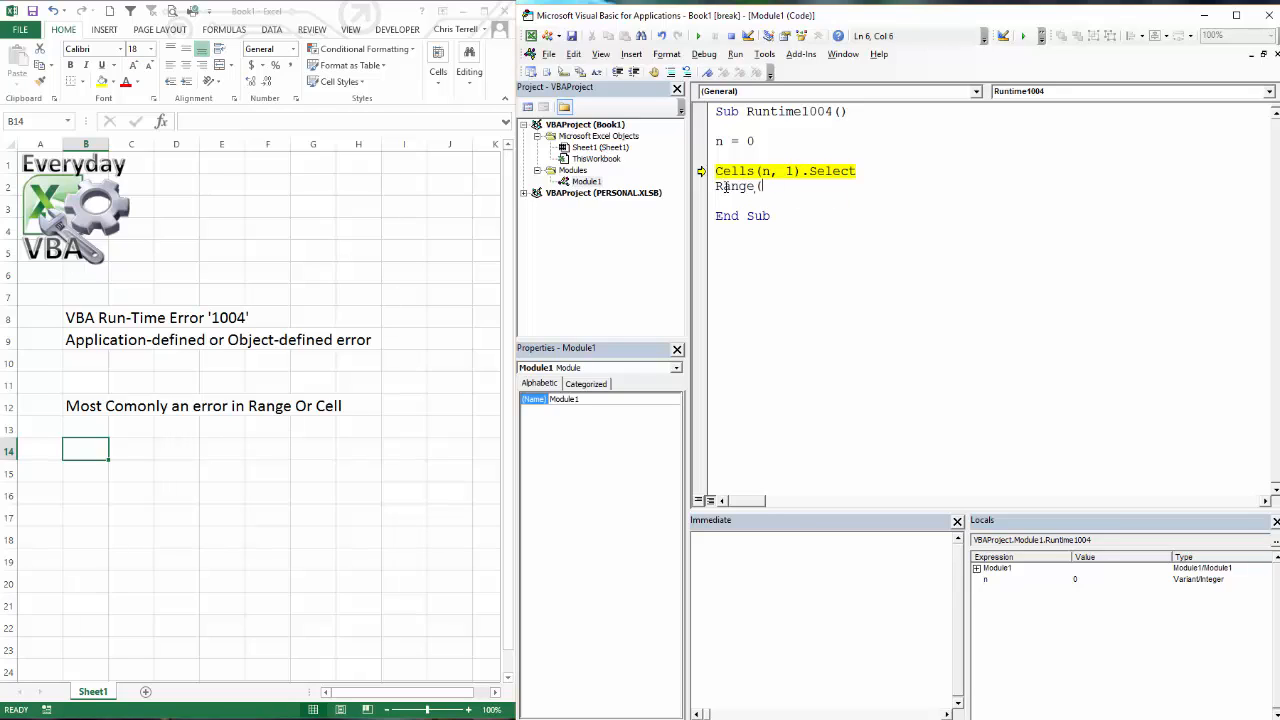
text(")
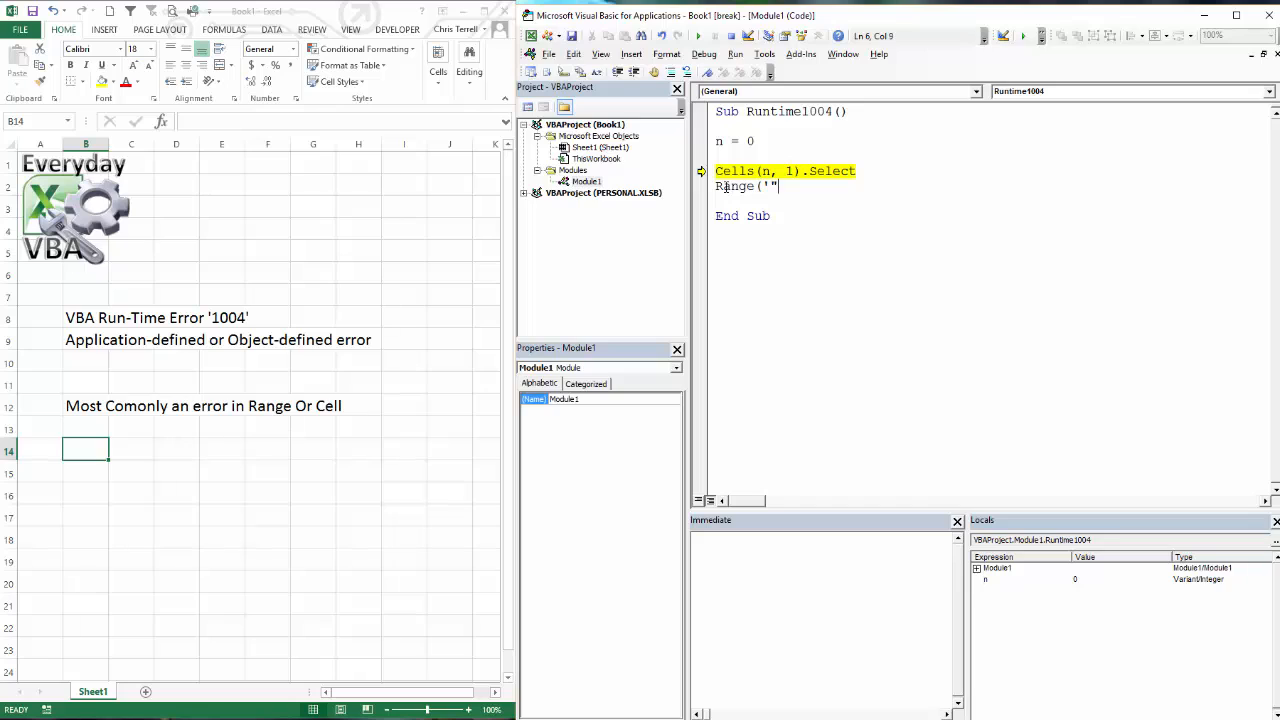
text(Za)
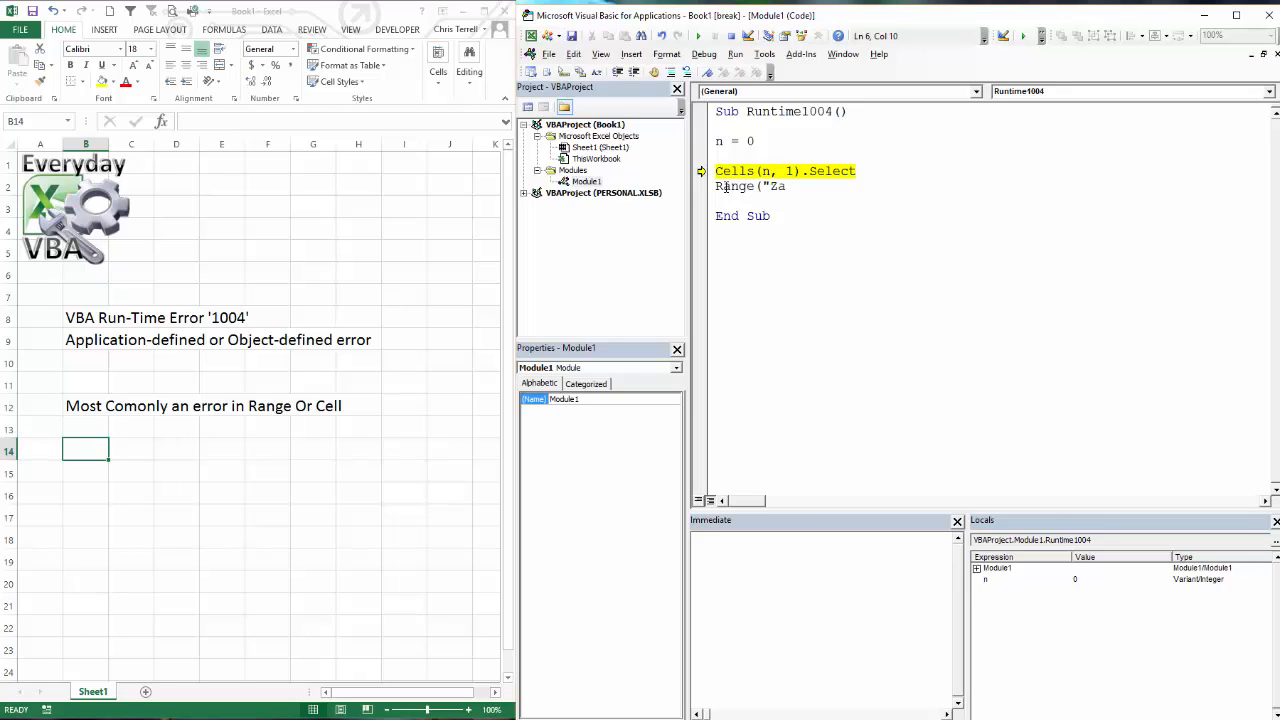
text(A1)
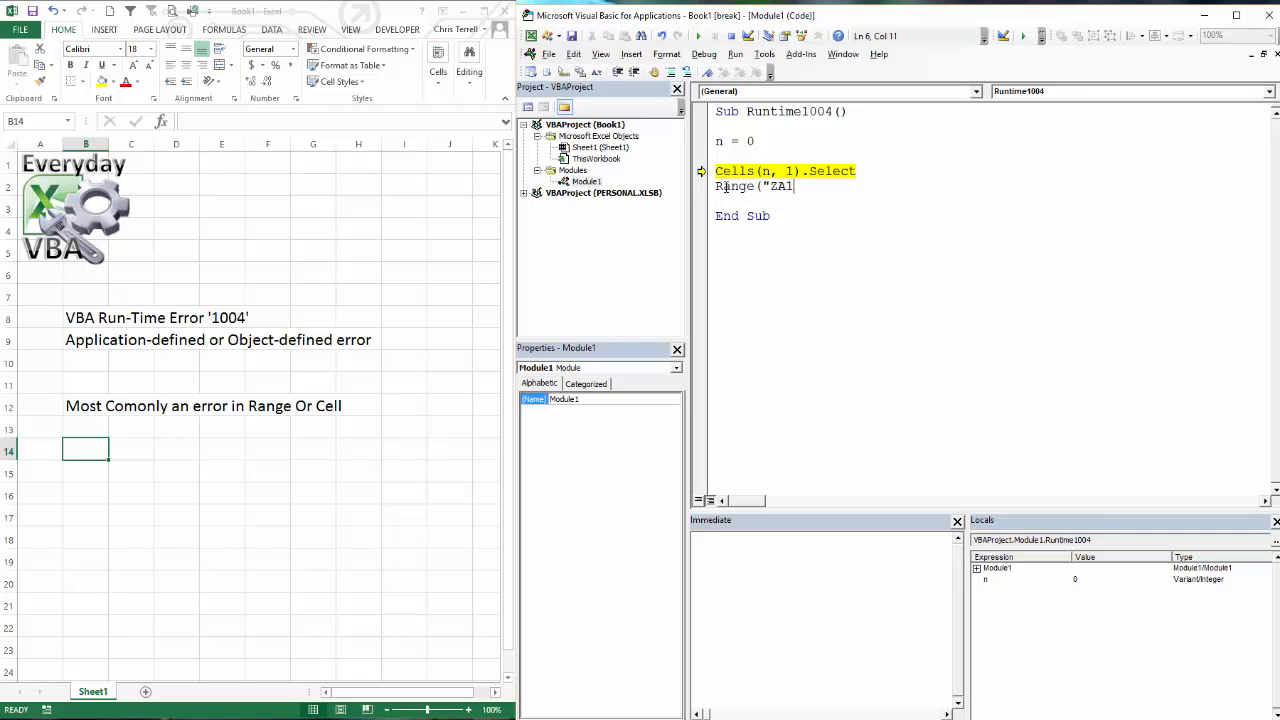
text("))
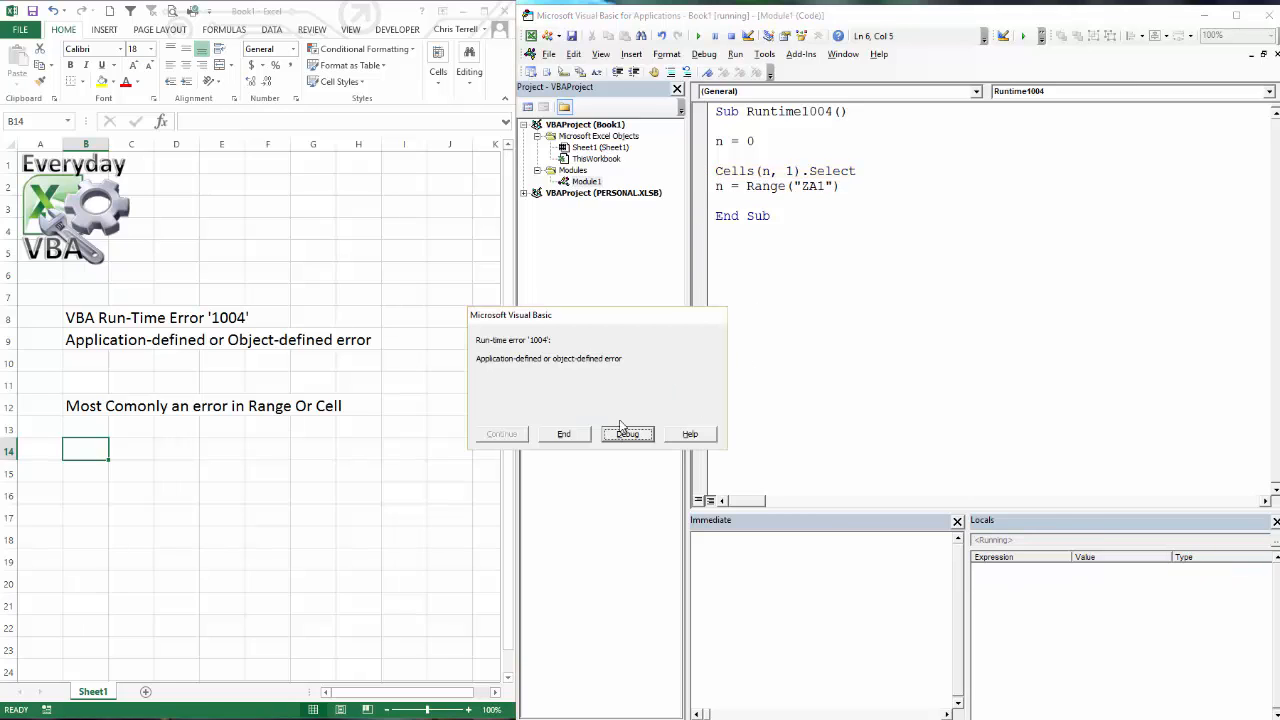
click(628, 434)
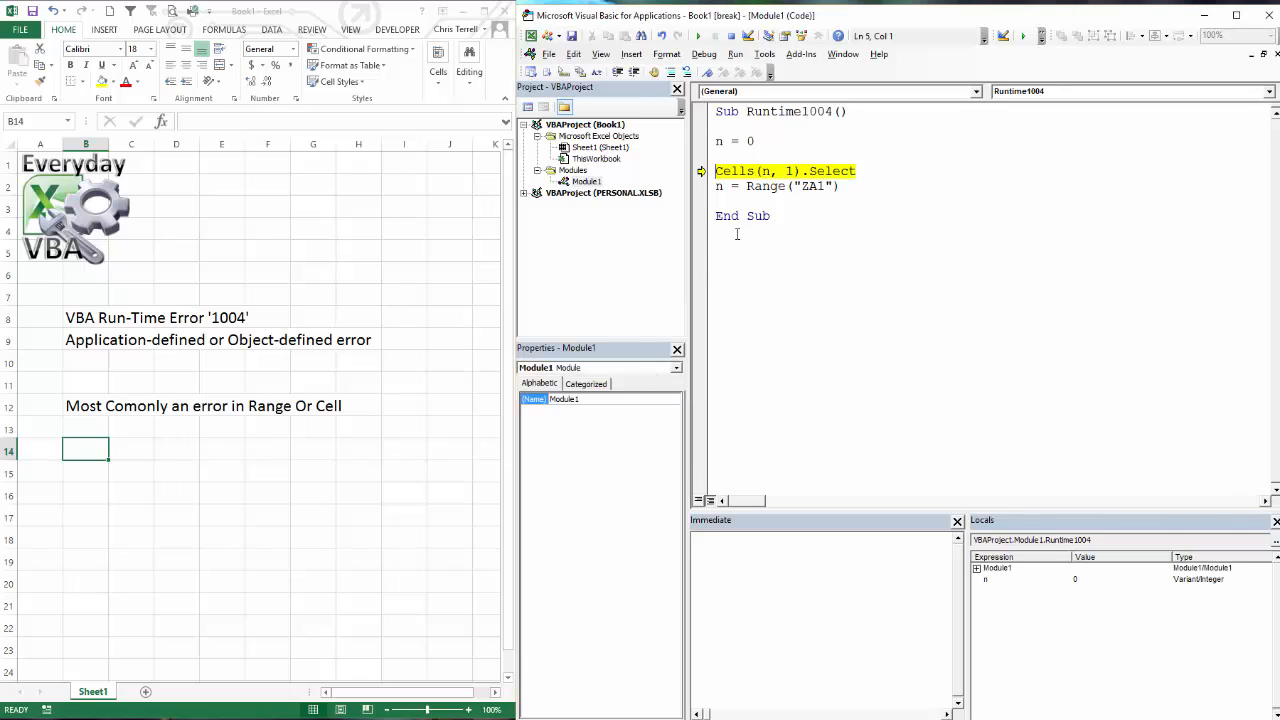
Step: Change the reference to Range("ZZZA1"), rerun, and debug the 'Method Range failed' error 1004
key(F8)
text(A)
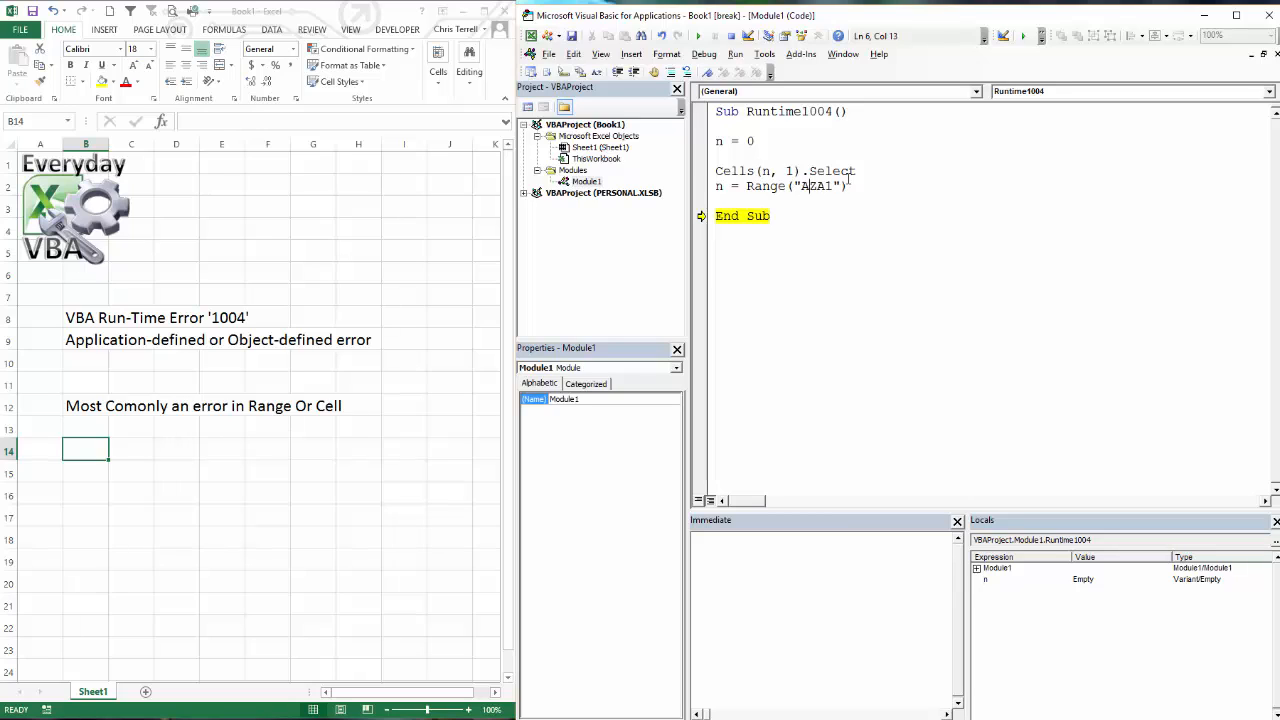
key(Backspace)
text(ZZ)
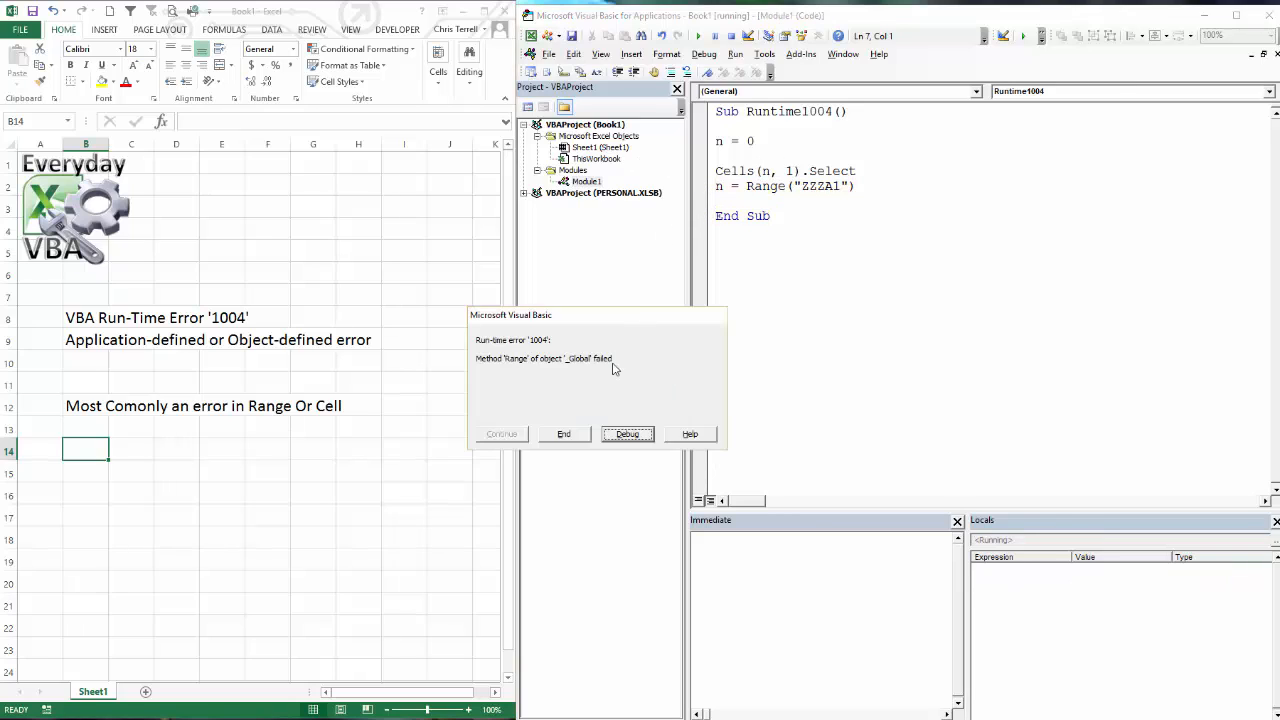
mouse_move(666, 404)
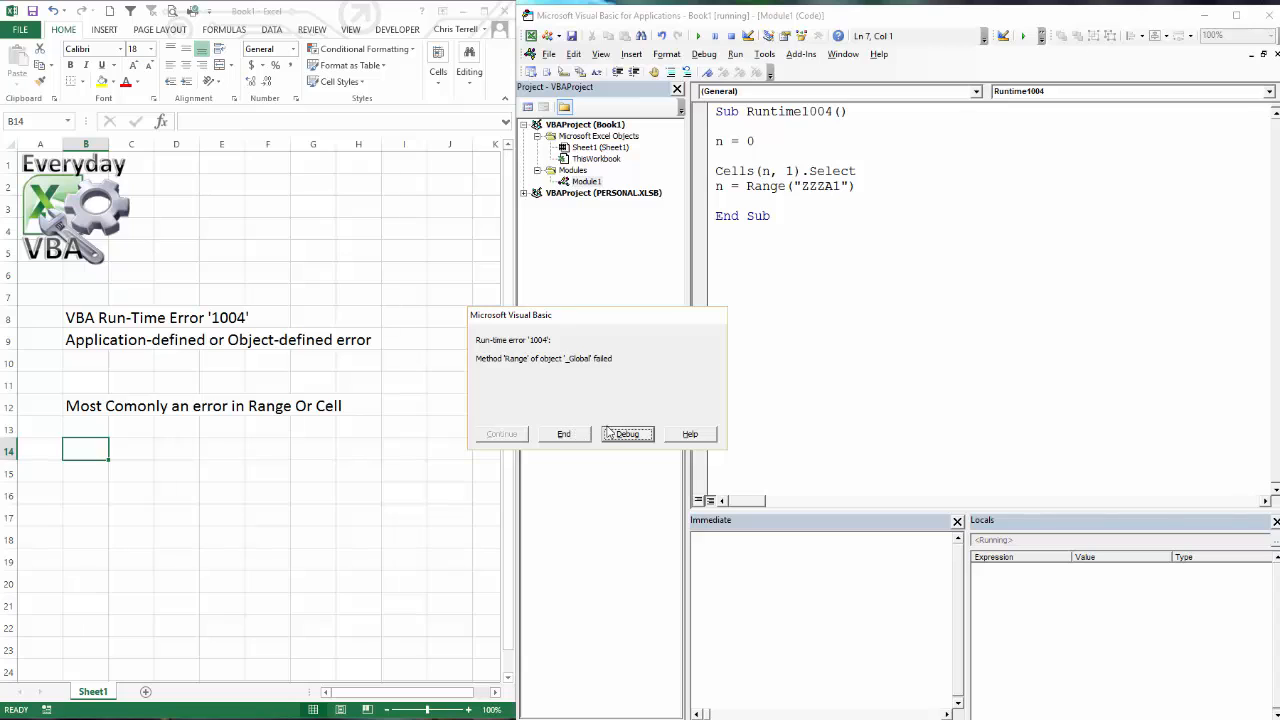
click(628, 434)
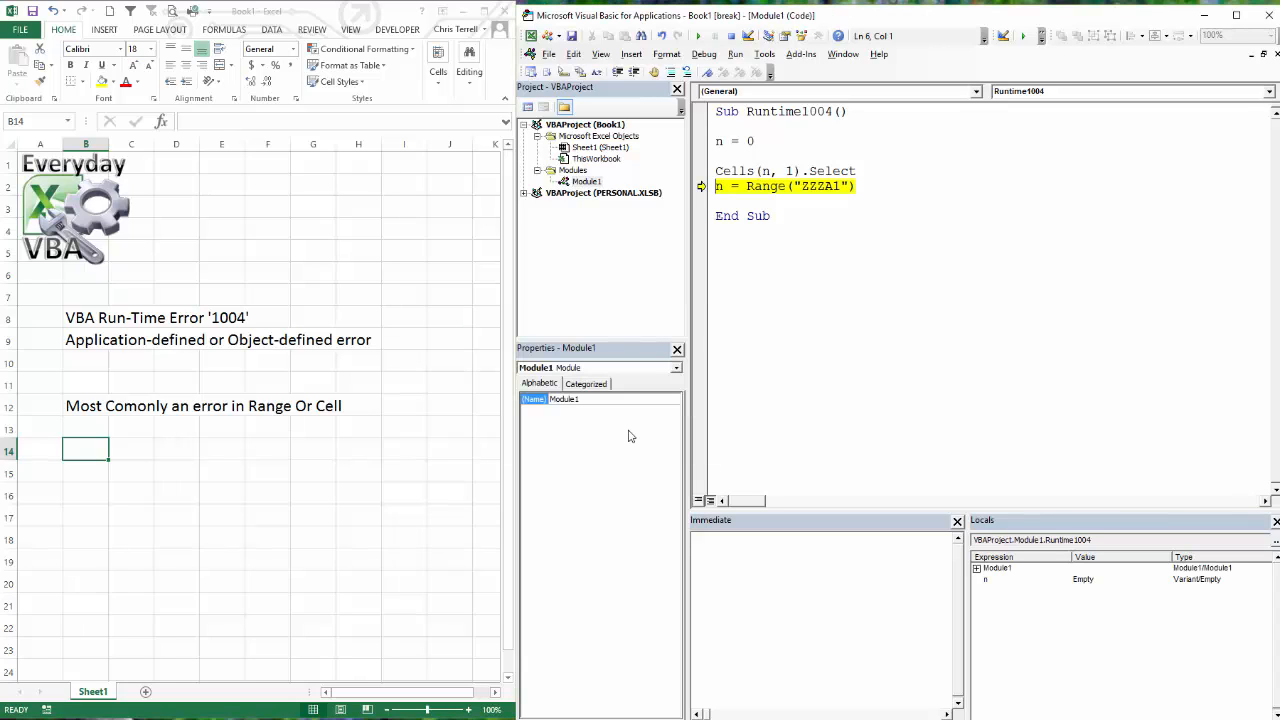